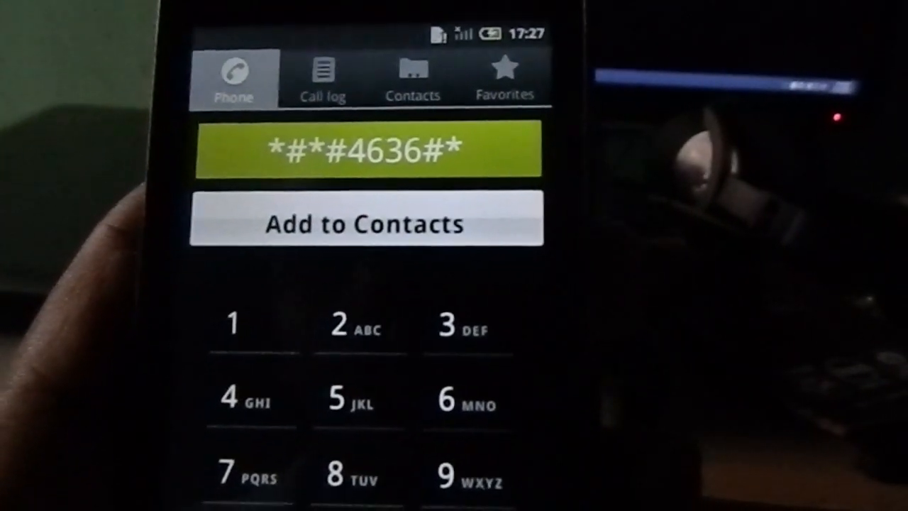
- Dial *#*#4636#* to reach the hidden Phone info testing screen
click(369, 149)
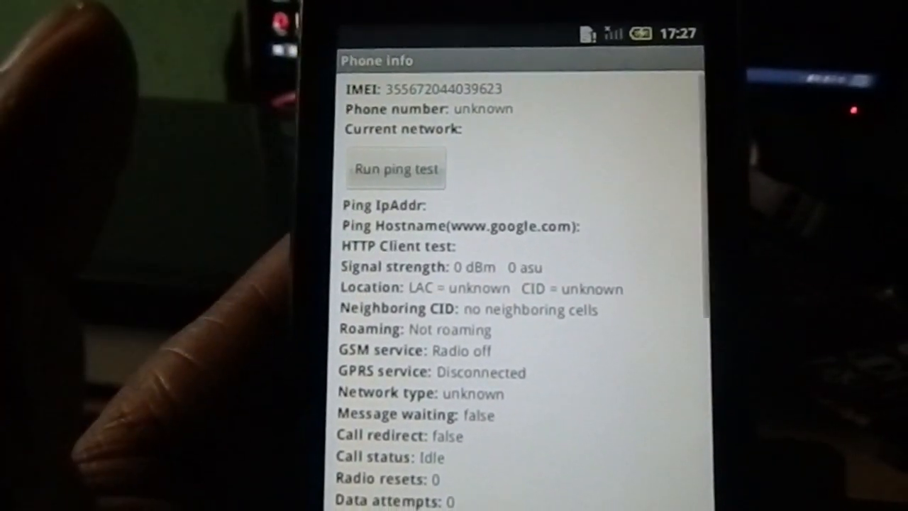
- Run the ping test, getting failed Ping IpAddr, Ping Hostname and HTTP Client results
click(396, 169)
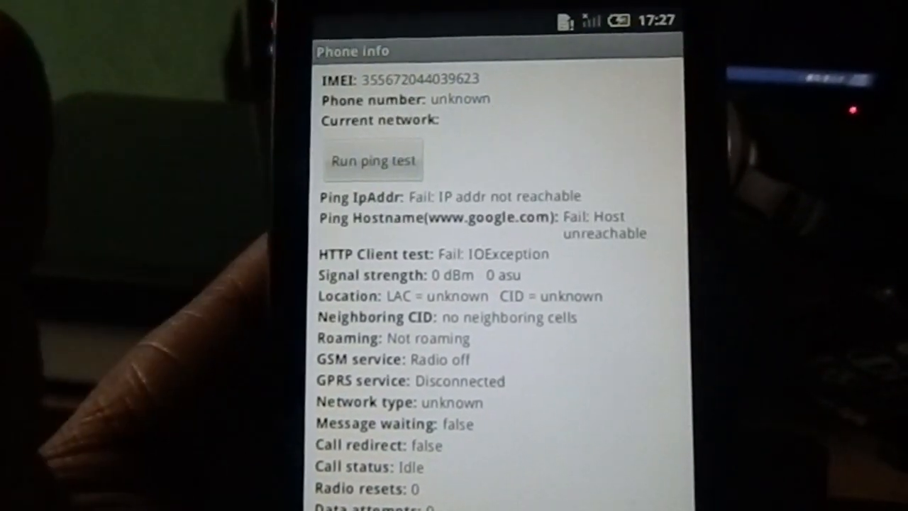